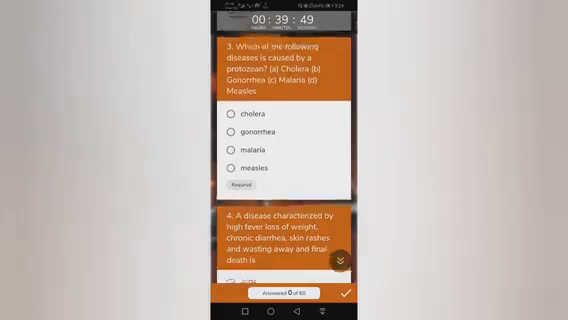
# - Launch FormsApp from its Play Store page and continue past the welcome screen to the empty quiz list
pyautogui.scroll(-3)
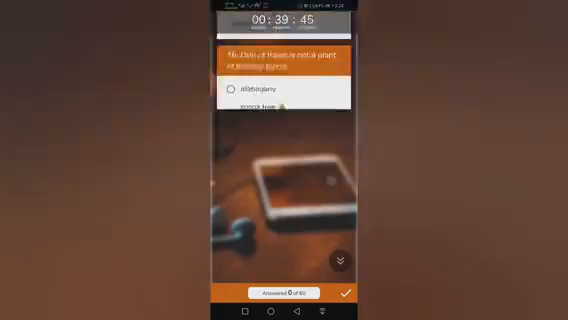
pyautogui.scroll(-3)
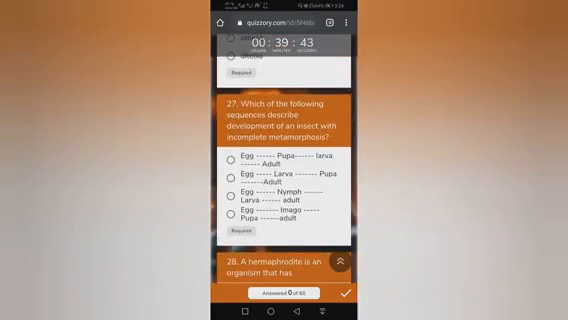
pyautogui.scroll(3)
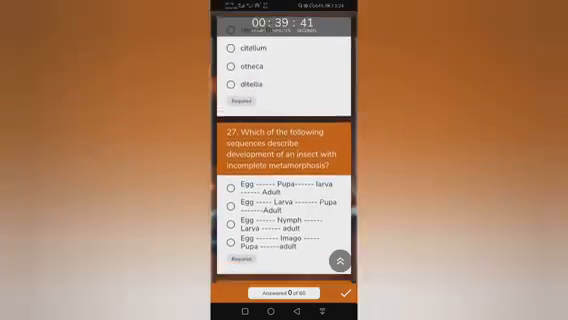
pyautogui.scroll(-3)
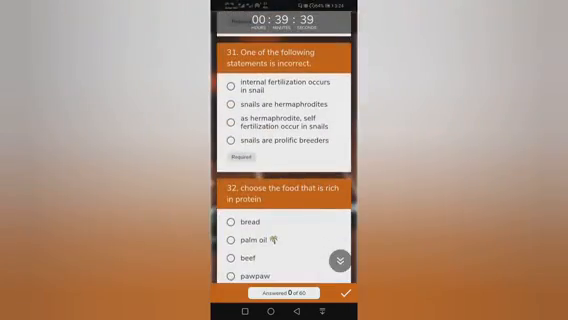
pyautogui.scroll(-3)
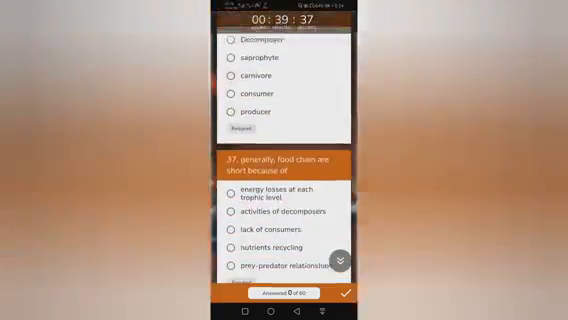
pyautogui.scroll(-3)
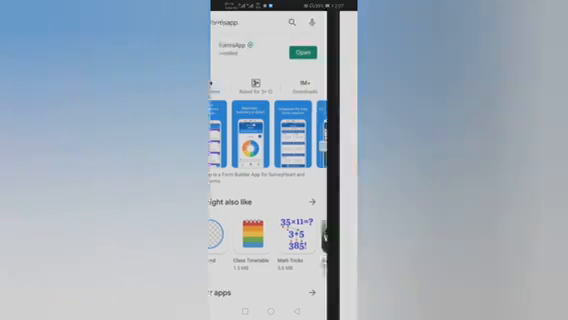
pyautogui.click(296, 52)
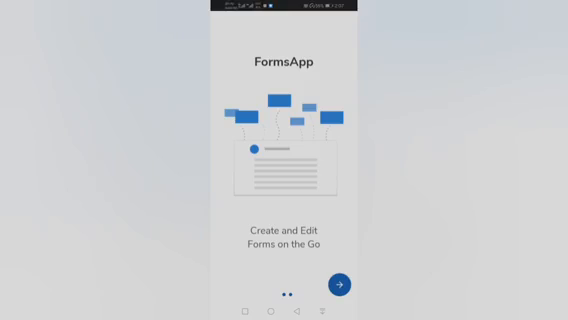
pyautogui.click(340, 284)
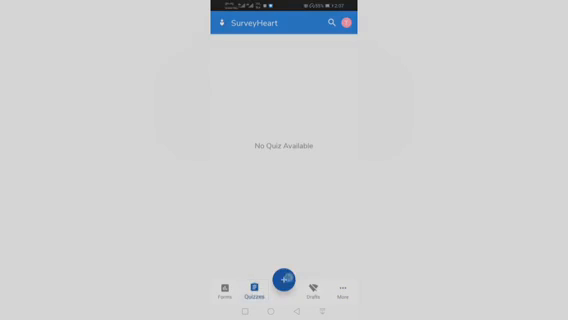
# - Create a new quiz titled CIVIC EDUCATION and fill in its description
pyautogui.click(284, 284)
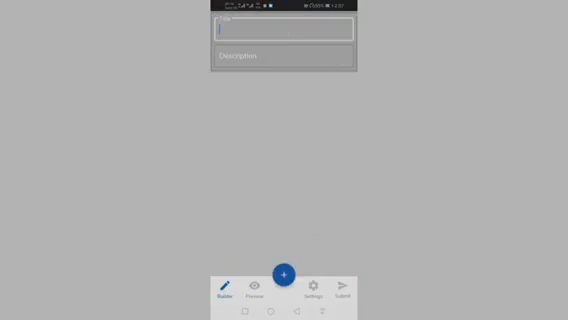
pyautogui.click(286, 24)
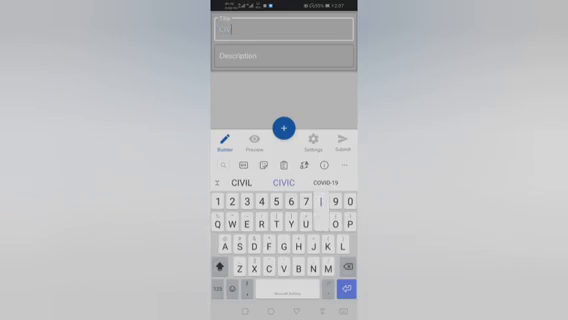
pyautogui.write('CIVIC EDUCATION')
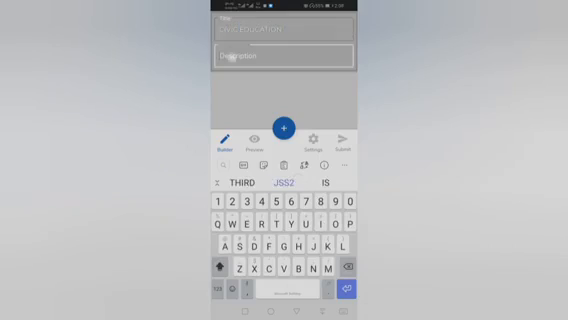
pyautogui.click(286, 56)
pyautogui.write('3rd Term Examination 2020')
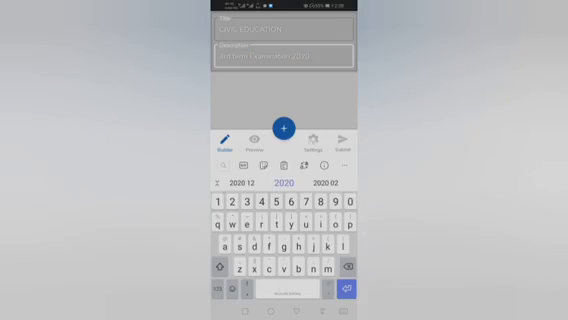
pyautogui.click(316, 140)
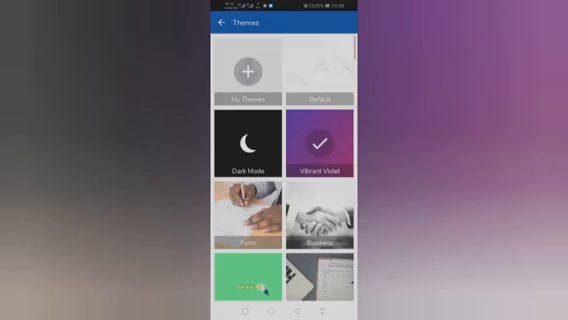
# - Apply the hand-holding-green-plant photo theme, dismiss the Add Question alert and enter Settings
pyautogui.scroll(-3)
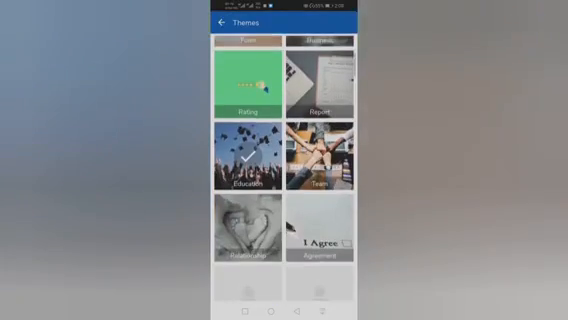
pyautogui.scroll(-3)
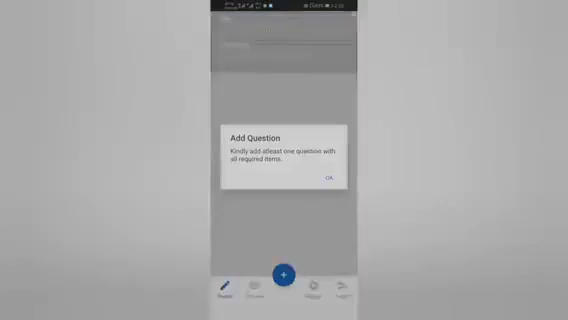
pyautogui.click(330, 176)
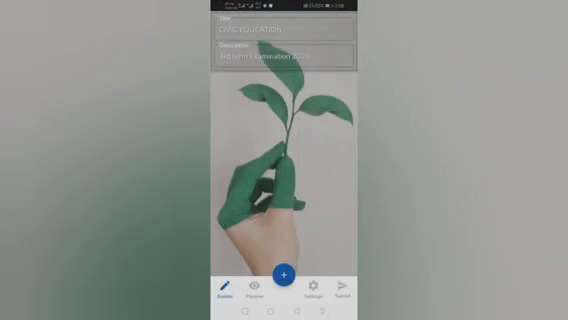
pyautogui.click(316, 290)
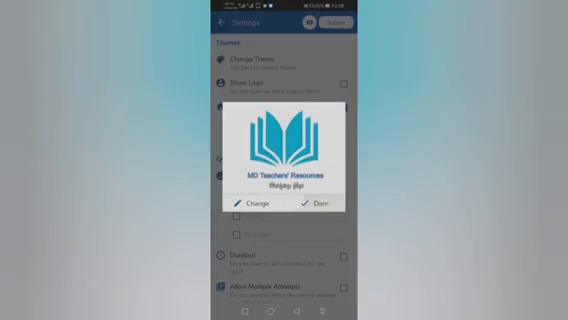
# - Keep the current logo, tick Name under Quiz Control and enable a quiz Duration
pyautogui.click(316, 208)
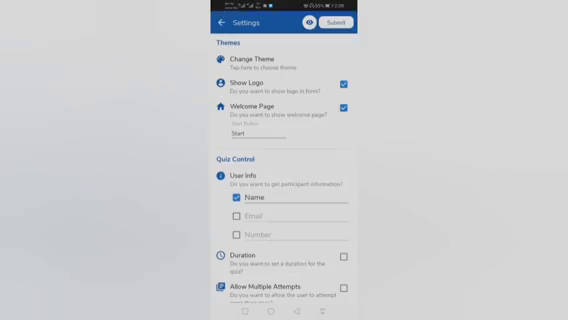
pyautogui.click(232, 216)
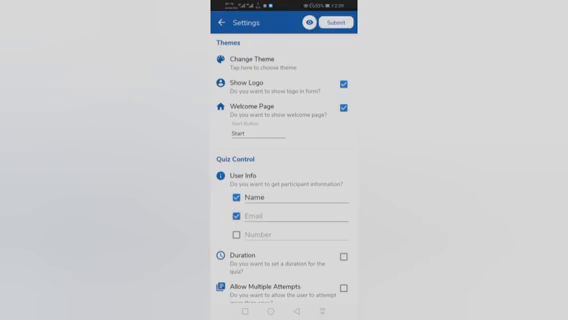
pyautogui.scroll(-3)
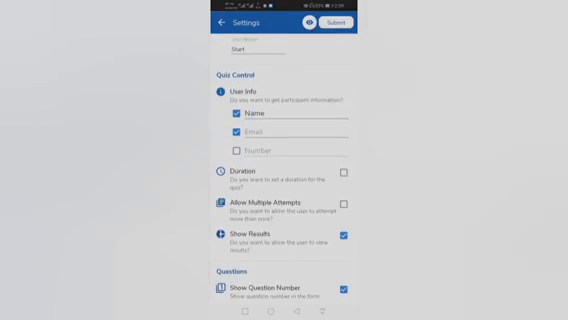
pyautogui.click(350, 172)
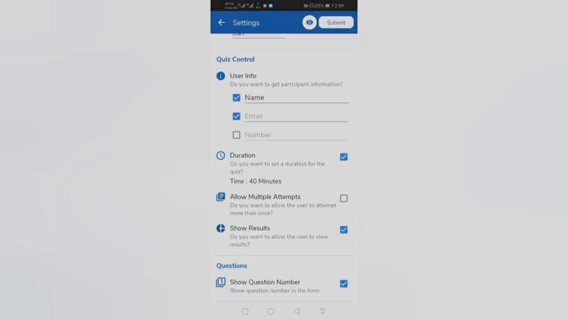
# - Set a 40-minute time limit with Show Results enabled and save the settings
pyautogui.click(346, 228)
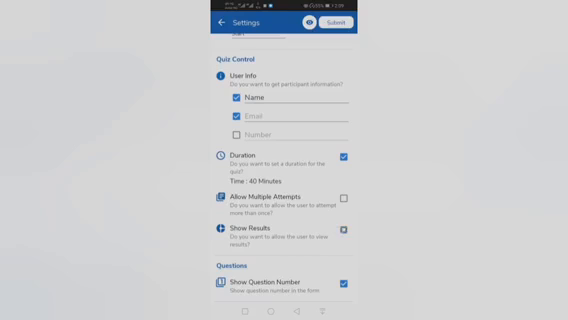
pyautogui.click(348, 232)
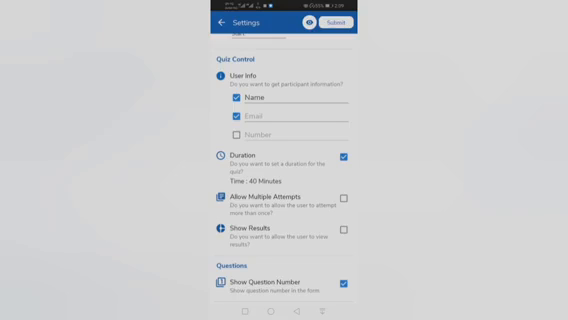
pyautogui.click(328, 24)
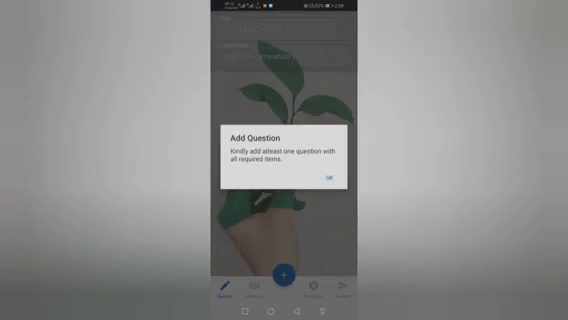
# - Add a multiple-choice question reading 'What is the capital of Nigeria'
pyautogui.click(336, 178)
pyautogui.write('What ')
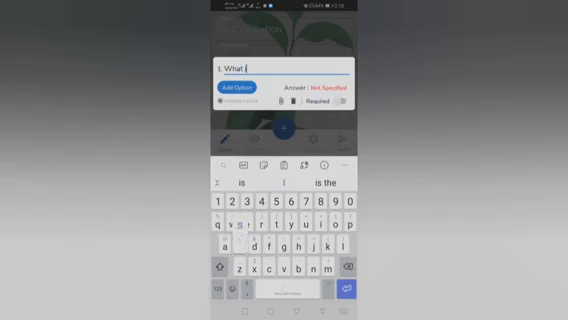
pyautogui.write('is yhe')
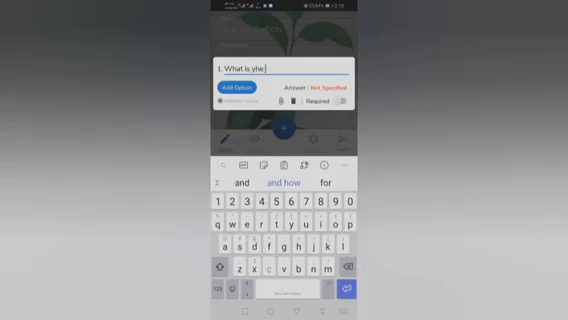
pyautogui.write('capital')
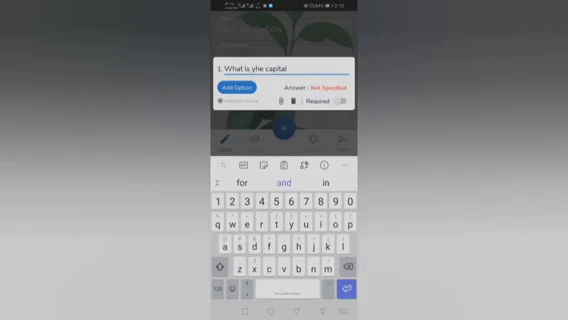
pyautogui.write('of Nigeria')
pyautogui.write('Lagos')
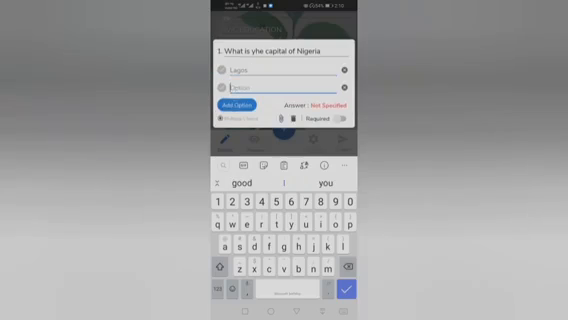
# - Fill its four answer options Lagos, Calabar, Ibadan and Abuja
pyautogui.click(224, 264)
pyautogui.write('Calabar')
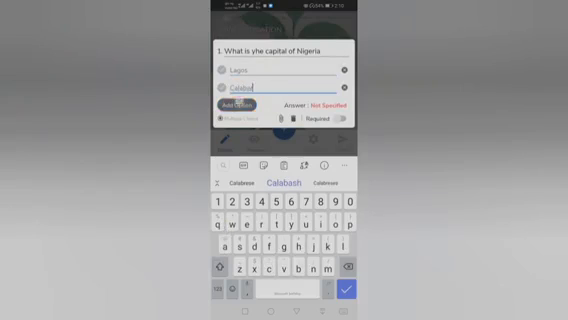
pyautogui.click(238, 104)
pyautogui.write('Ibadan')
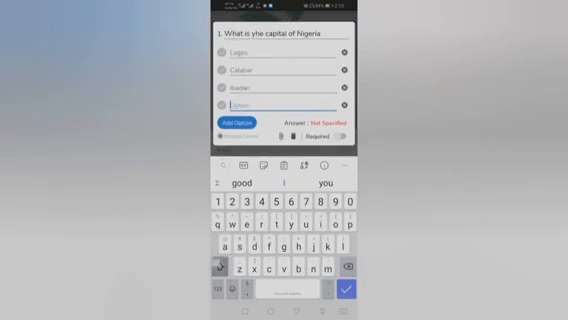
pyautogui.write('Abuja')
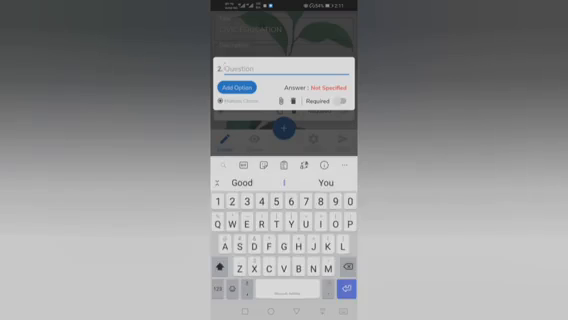
# - Add a second question reading 'Who is the incumbent President of Nigeria?'
pyautogui.write('Who')
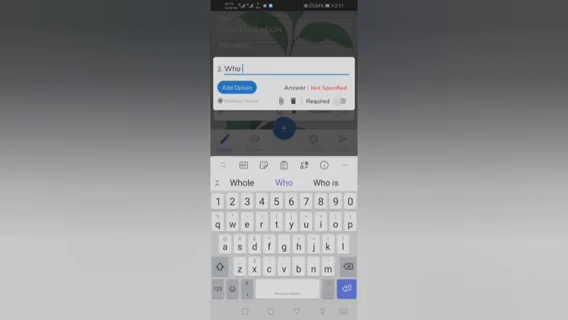
pyautogui.click(324, 184)
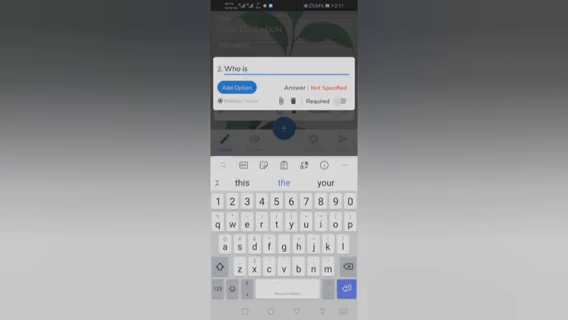
pyautogui.click(280, 182)
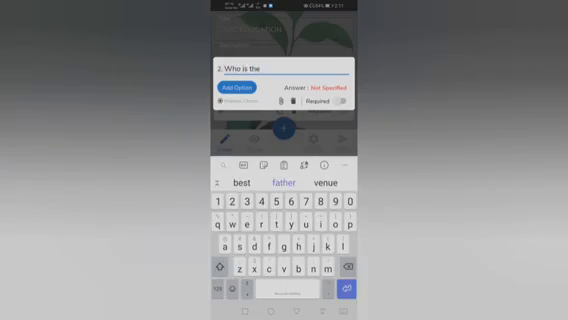
pyautogui.write('incumbent')
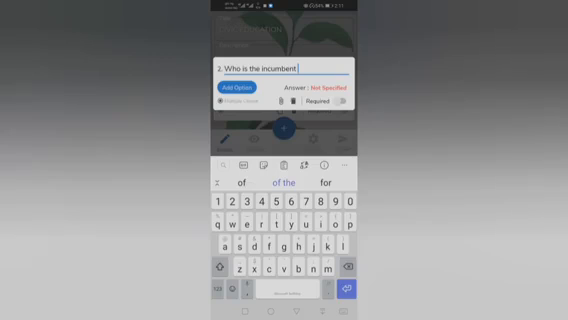
pyautogui.write('President of Nigeria?')
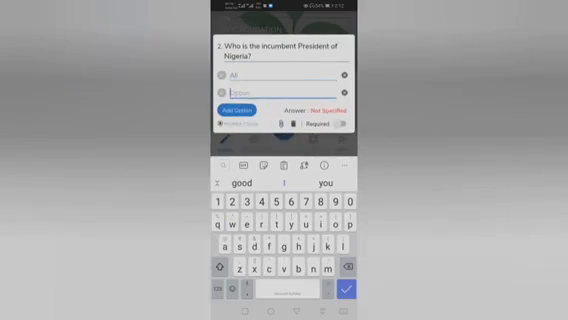
pyautogui.write('d')
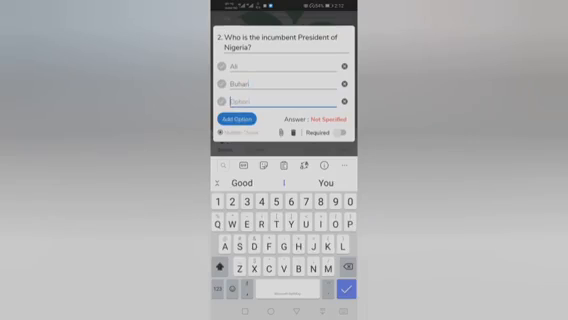
# - Type its four name options, including Wol... and Yaku...
pyautogui.write('Wole')
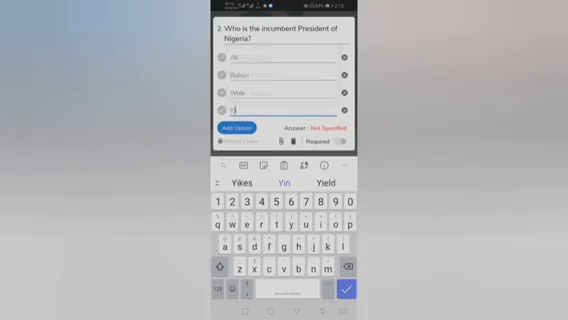
pyautogui.write('Yaku')
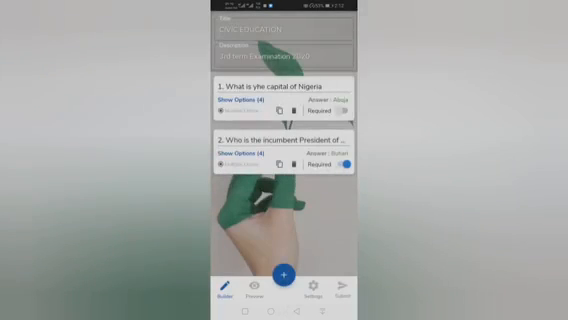
# - Save the quiz, share it via Send and open the link at the student end
pyautogui.click(230, 104)
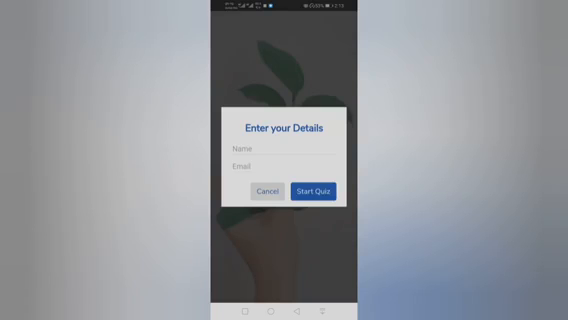
# - Enter the student name Tosin, start the quiz and scroll through both Nigeria questions under the countdown
pyautogui.click(286, 150)
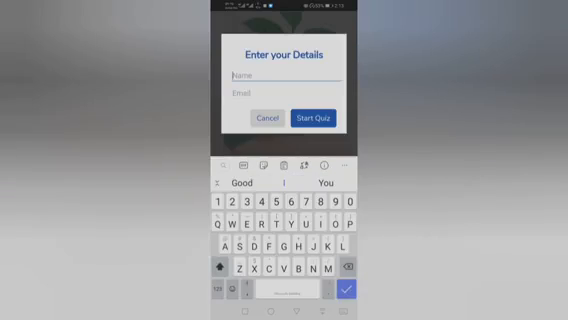
pyautogui.write('Tosin')
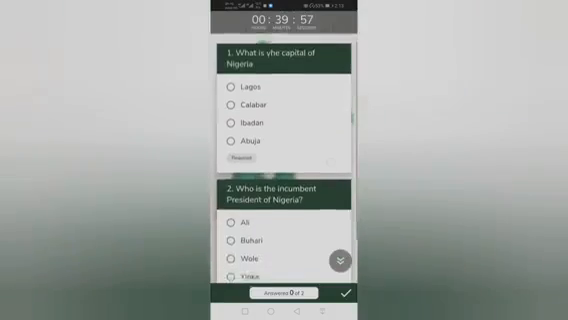
pyautogui.scroll(-3)
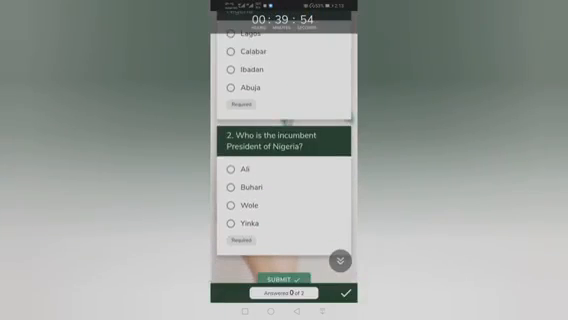